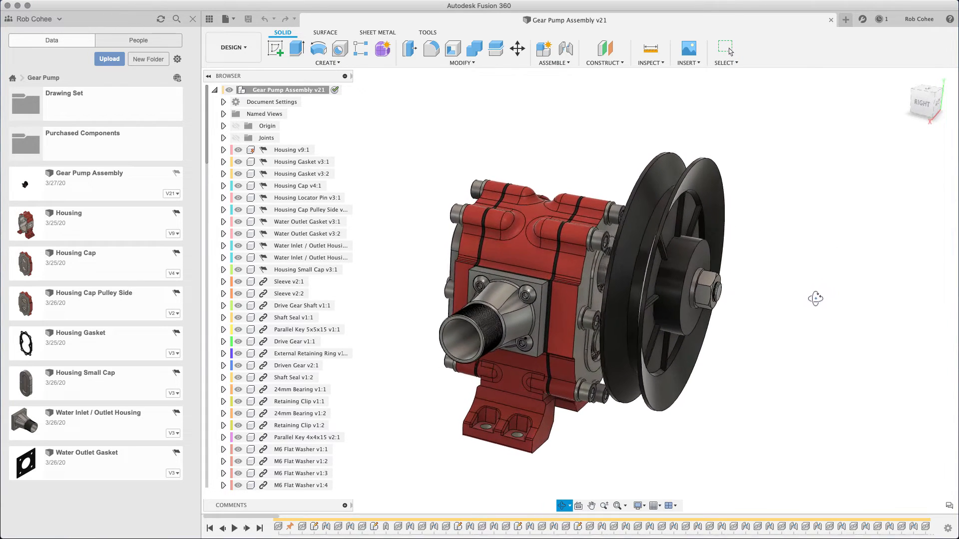
# - Open the Multi-Body Demo Example design from the Distributed Assembly Demo folder
pyautogui.click(233, 47)
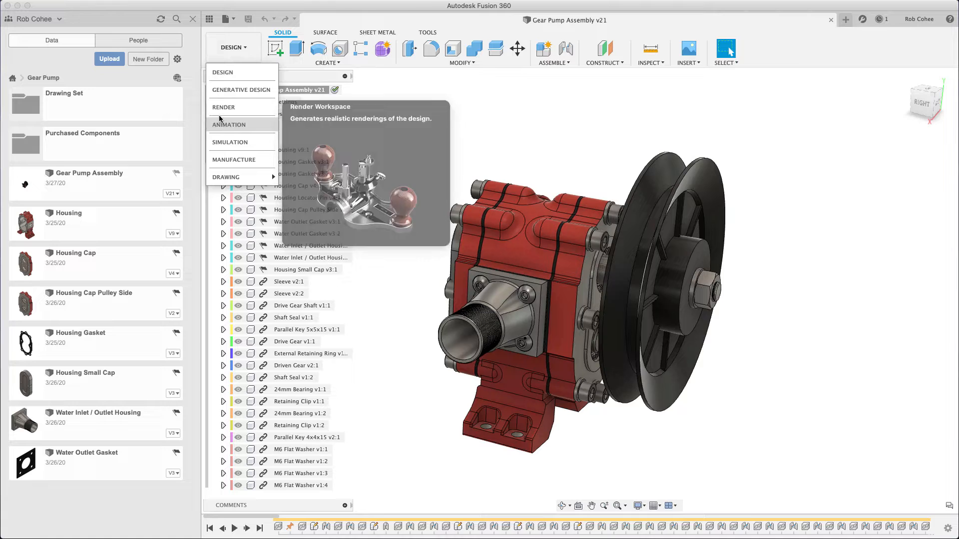
pyautogui.click(229, 124)
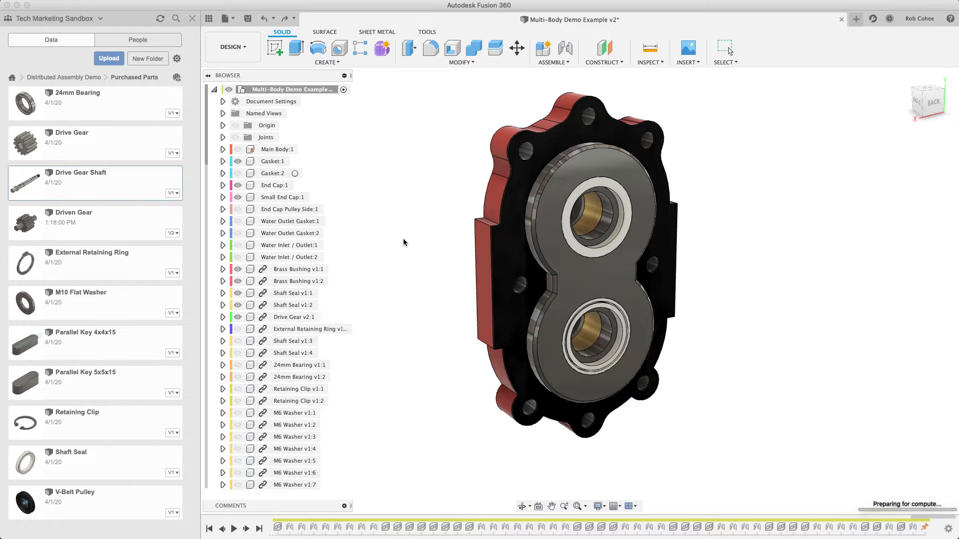
# - Insert the Drive Gear Shaft from Purchased Parts into the current design
pyautogui.click(516, 48)
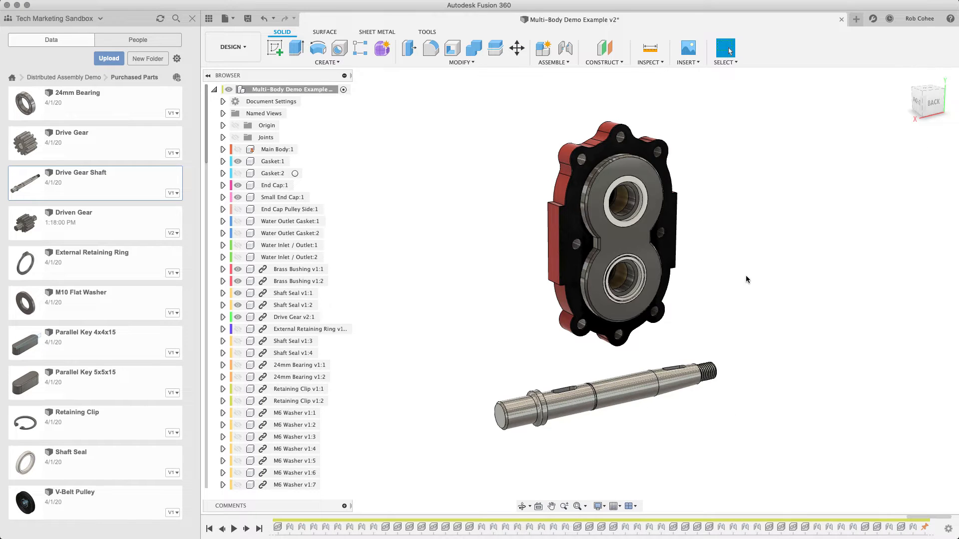
pyautogui.moveTo(565, 49)
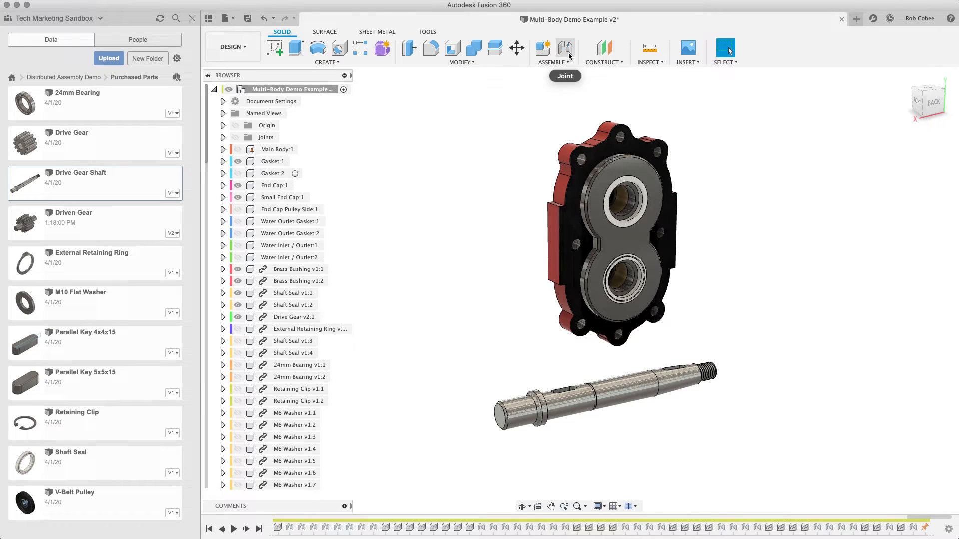
# - Start a joint and snap the shaft's end face toward the end cap's upper bore
pyautogui.click(566, 48)
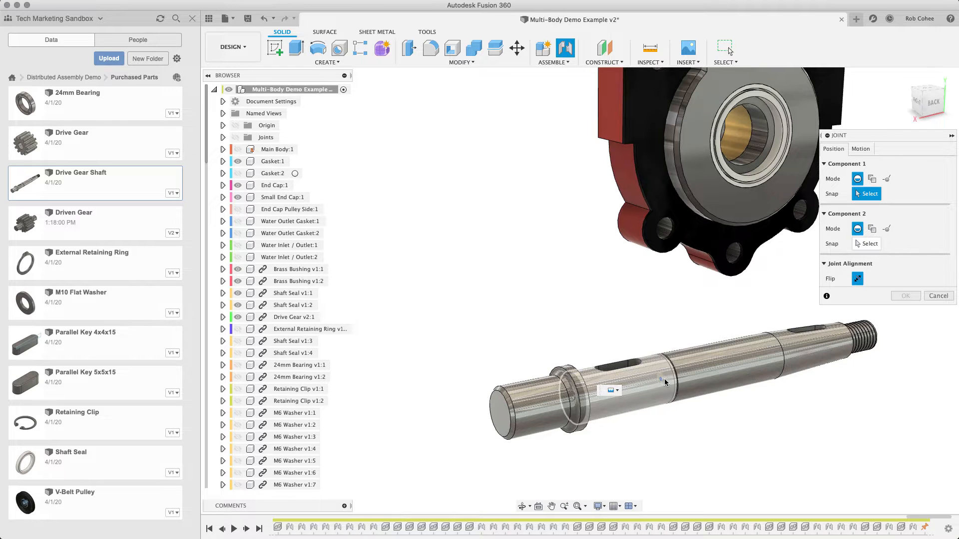
pyautogui.moveTo(617, 376)
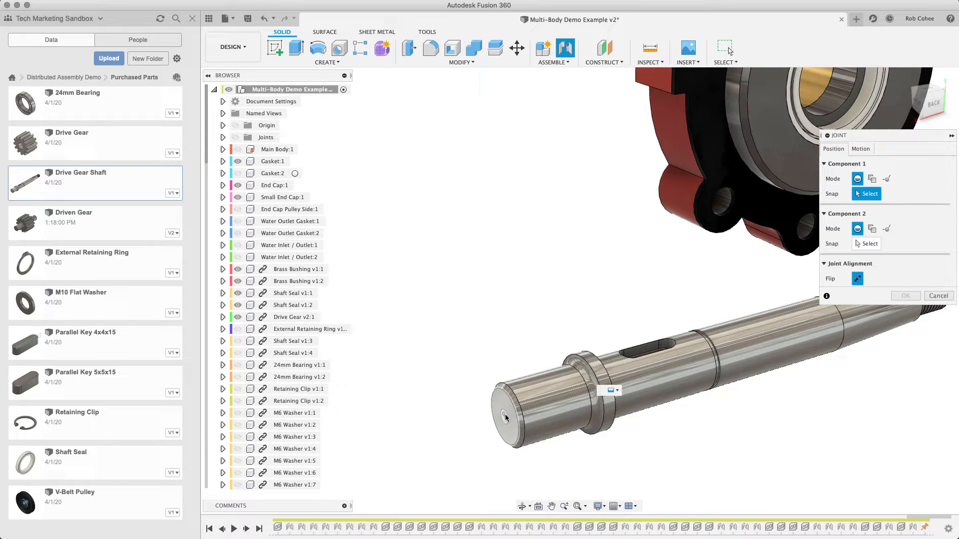
pyautogui.click(505, 419)
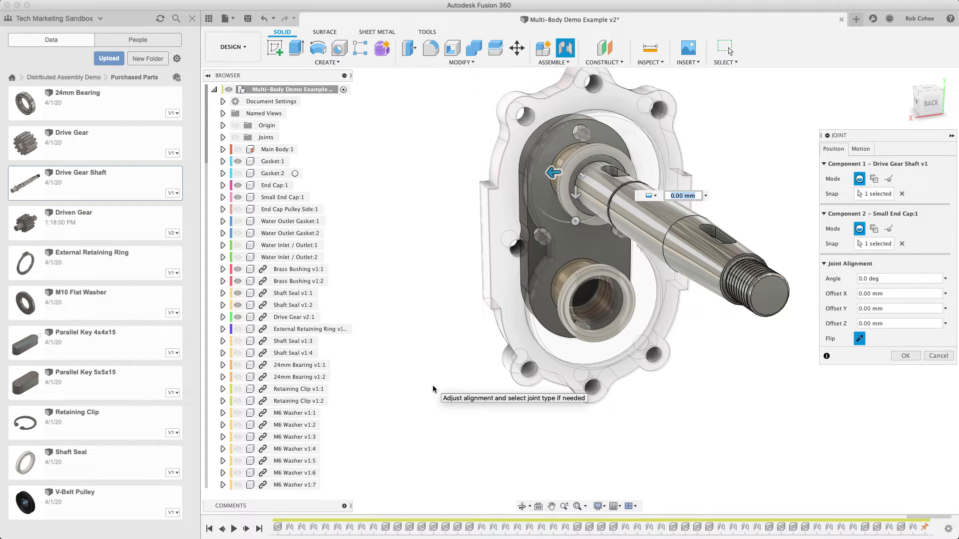
pyautogui.moveTo(477, 200)
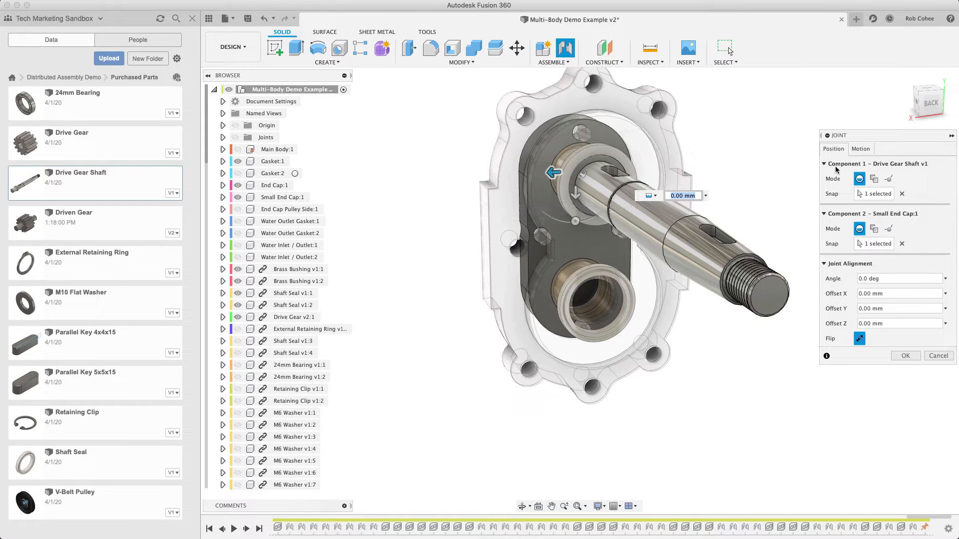
# - Make the shaft-to-end-cap joint Revolute, rotating on the Z axis, and confirm it
pyautogui.click(860, 149)
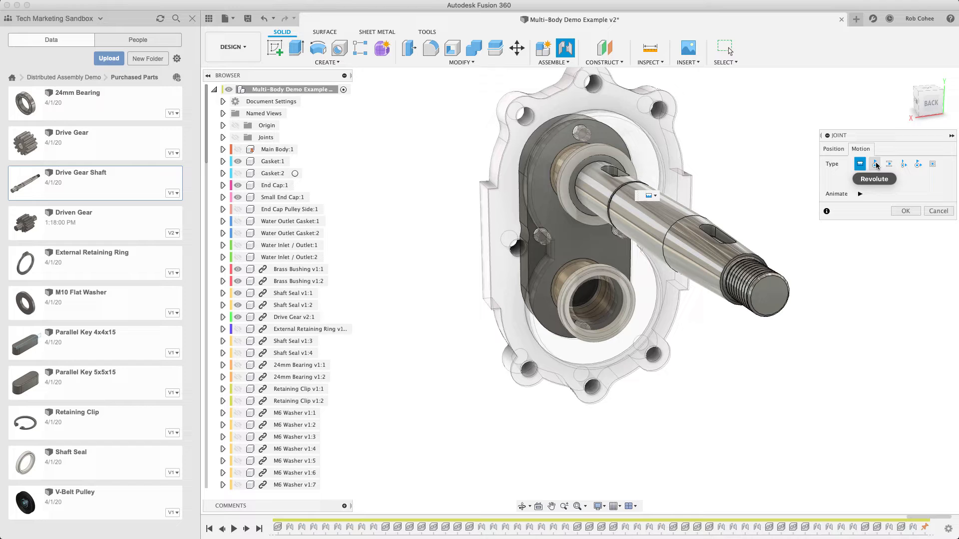
pyautogui.moveTo(875, 162)
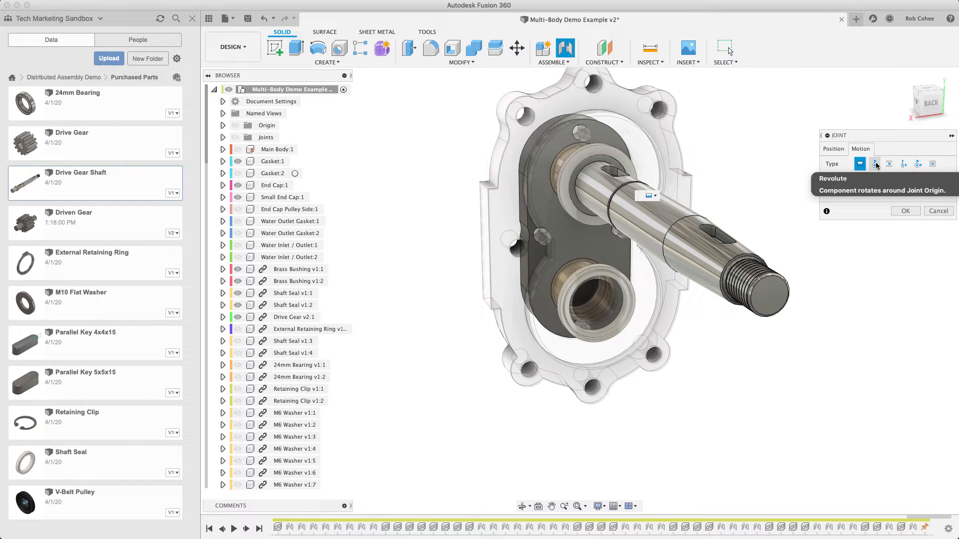
pyautogui.moveTo(889, 163)
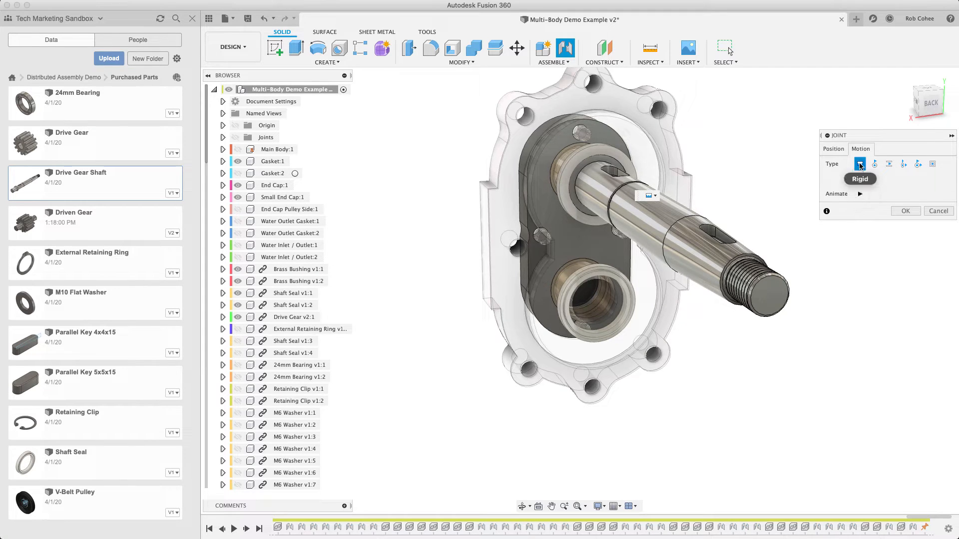
pyautogui.click(875, 164)
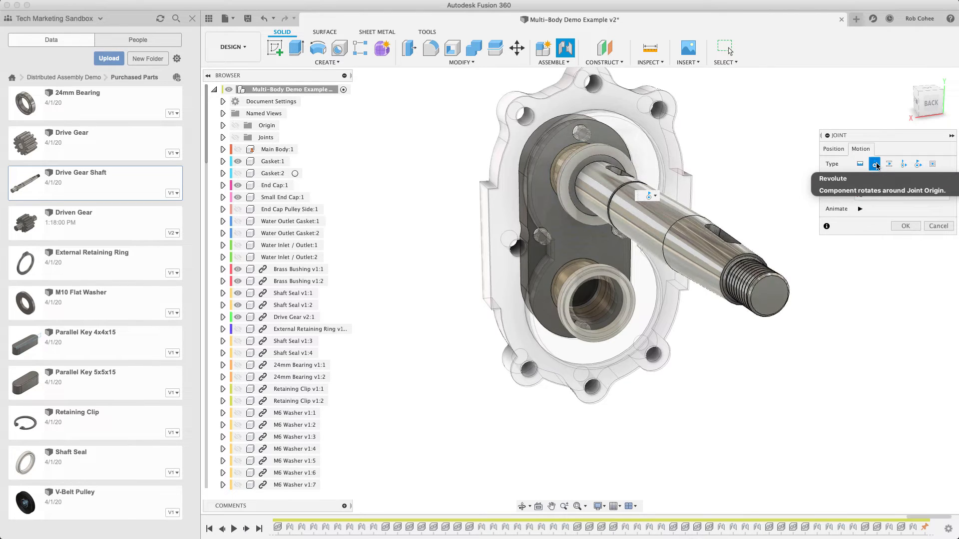
pyautogui.click(874, 162)
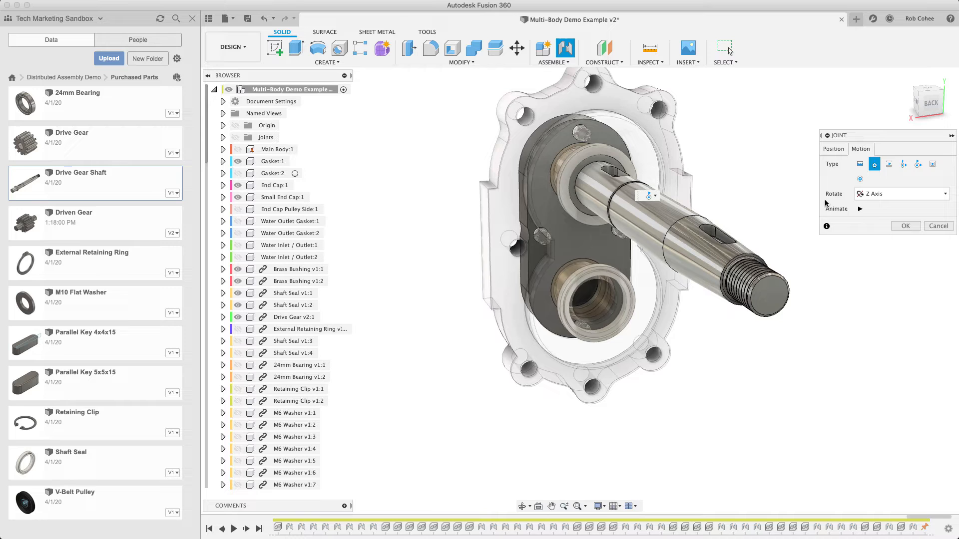
pyautogui.click(649, 195)
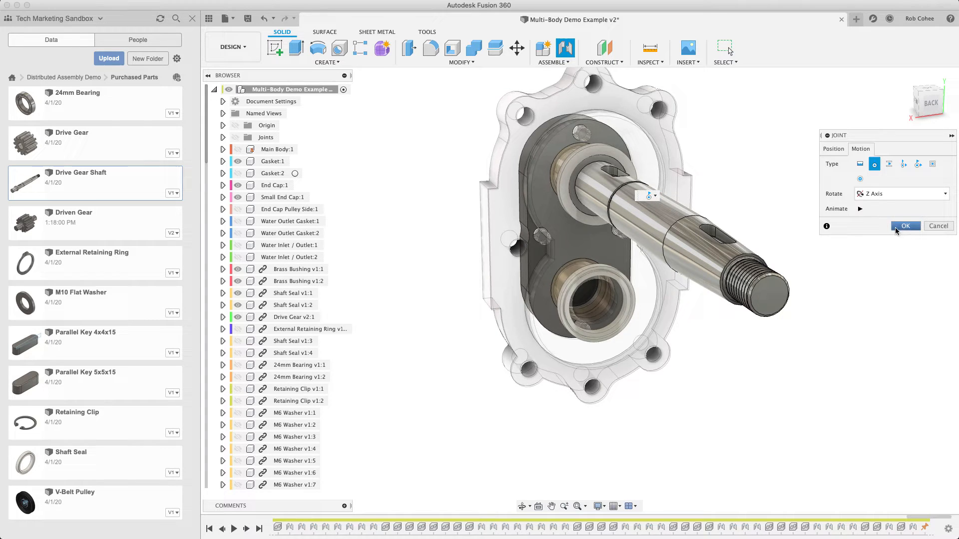
pyautogui.click(905, 226)
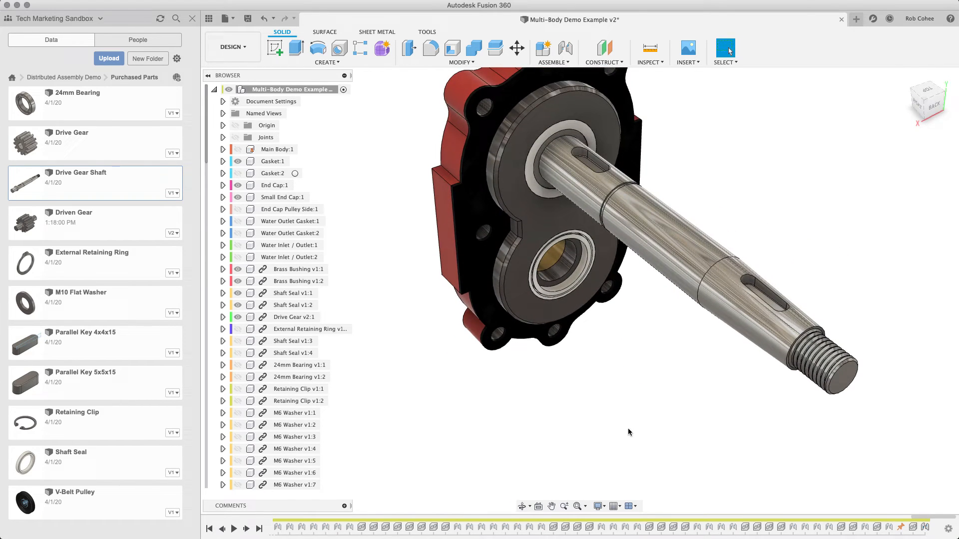
# - Insert Parallel Key 5x5x15 and confirm a 45 degree X rotation near the shaft
pyautogui.rightClick(85, 379)
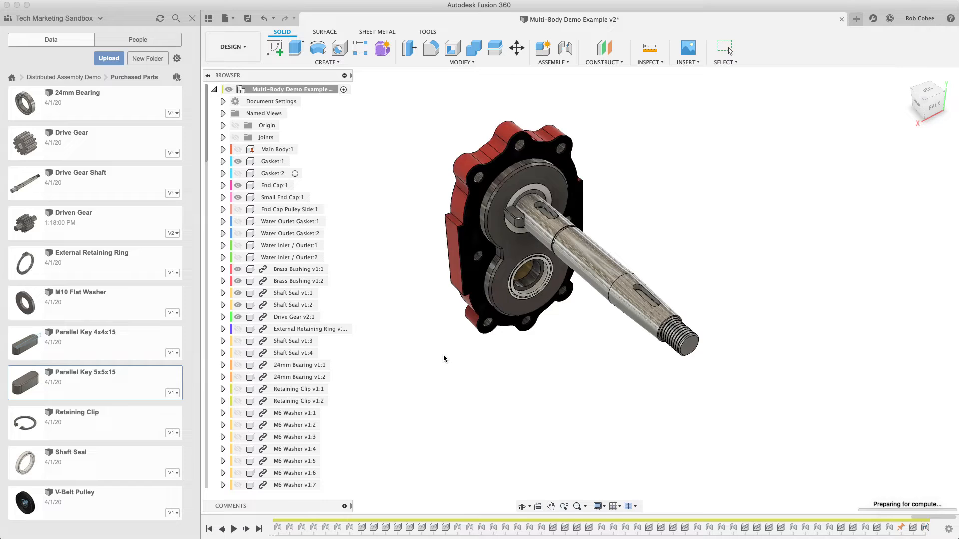
pyautogui.click(516, 48)
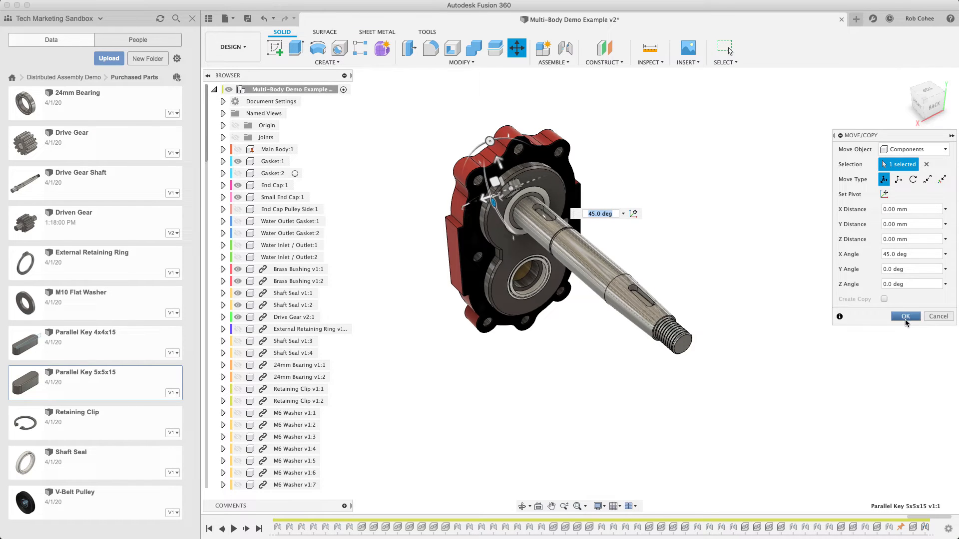
pyautogui.click(905, 316)
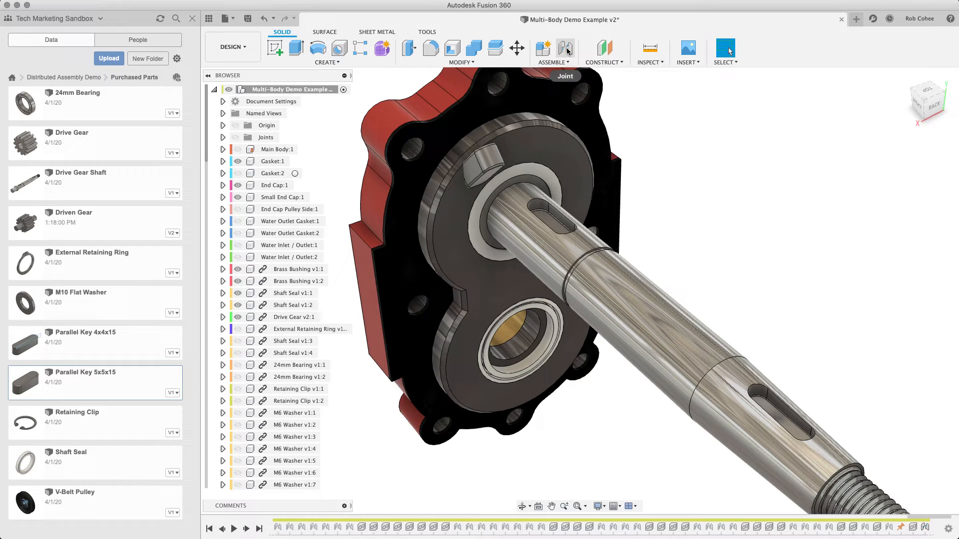
# - Joint the parallel key into the drive gear shaft's keyway
pyautogui.click(566, 48)
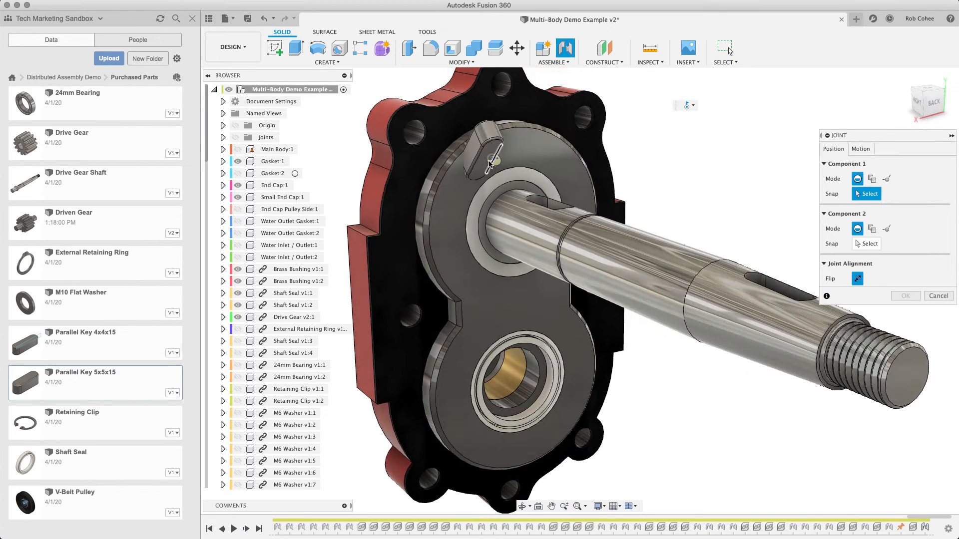
pyautogui.click(515, 222)
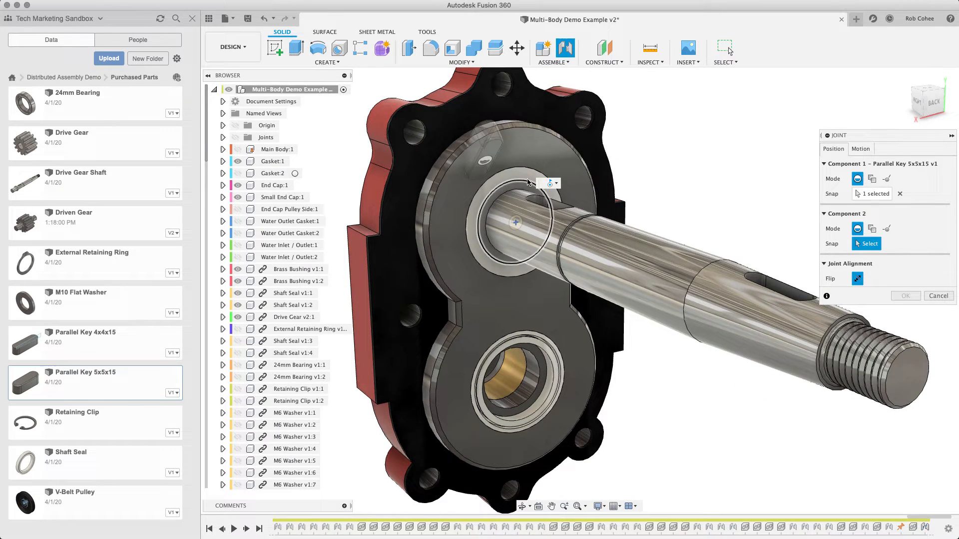
pyautogui.click(549, 184)
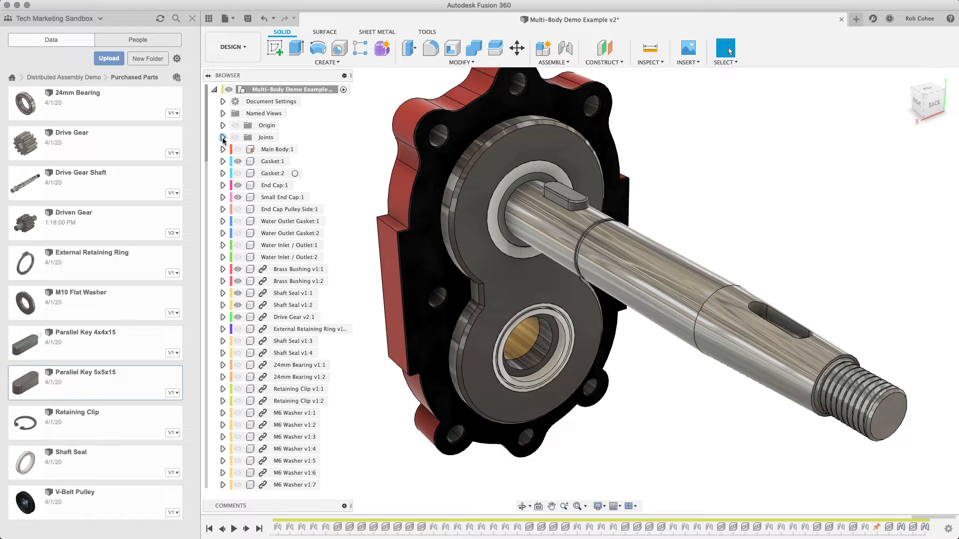
# - Animate the Rev73 revolute joint to spin the shaft, then stop the animation
pyautogui.click(223, 137)
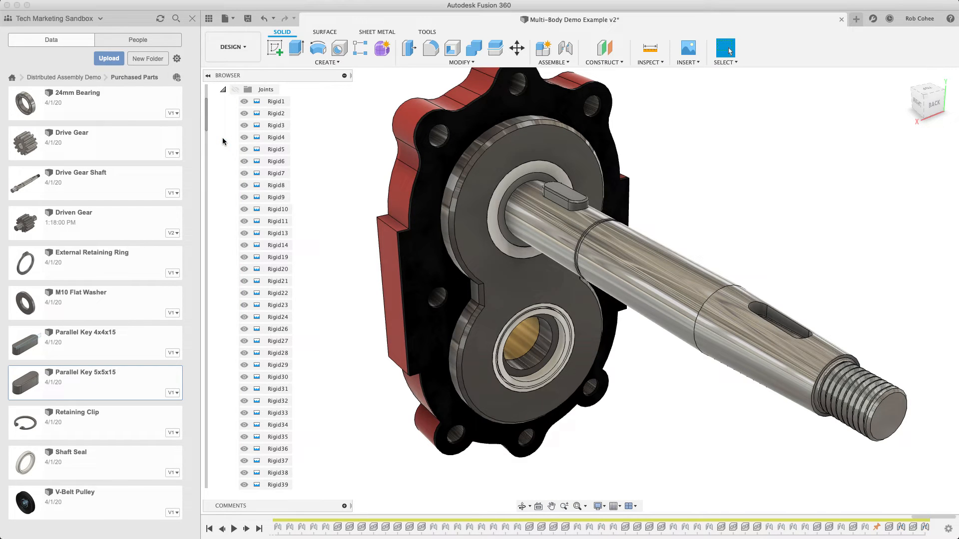
pyautogui.scroll(-3)
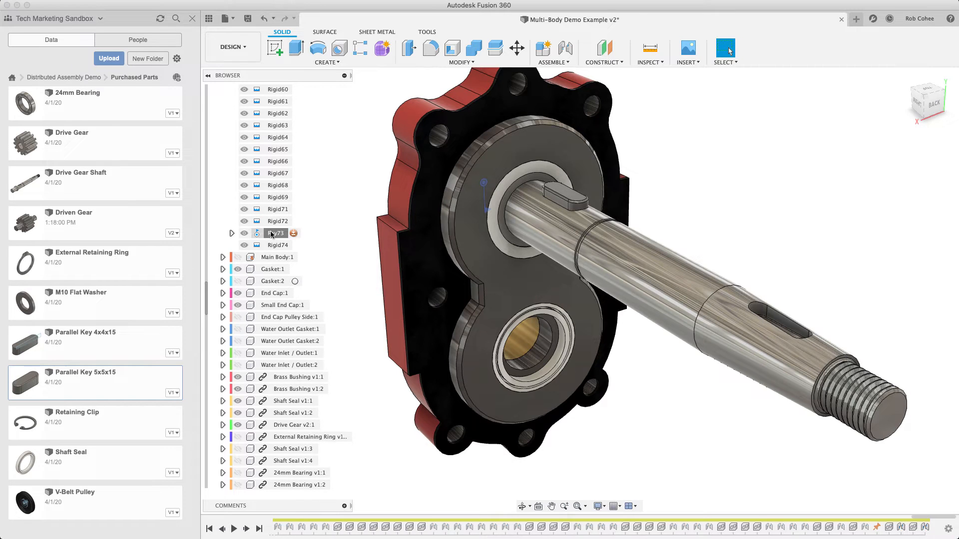
pyautogui.rightClick(275, 233)
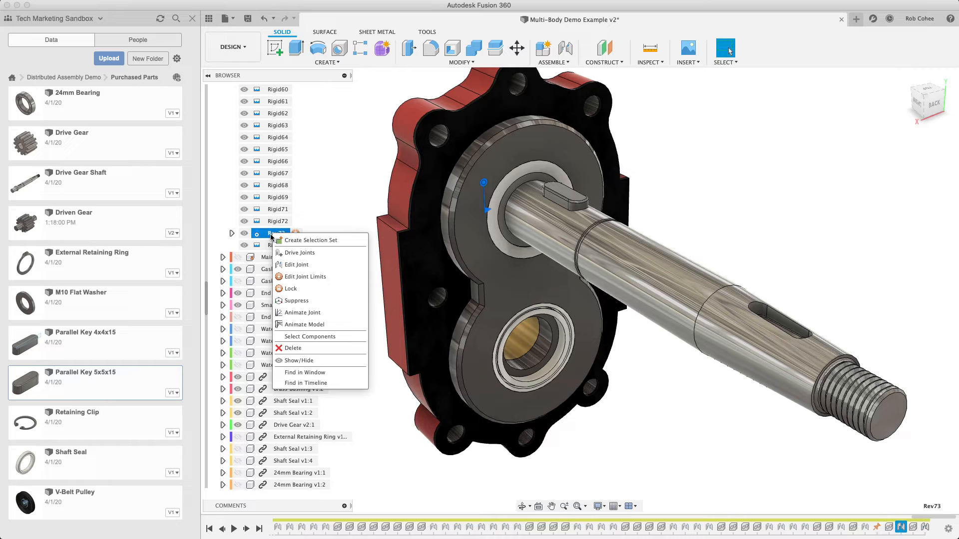
pyautogui.moveTo(318, 313)
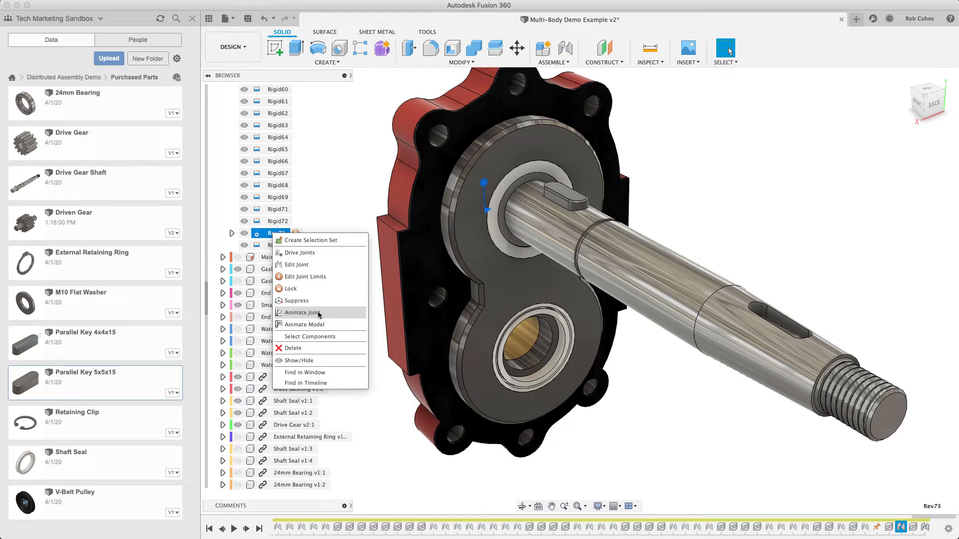
pyautogui.moveTo(304, 323)
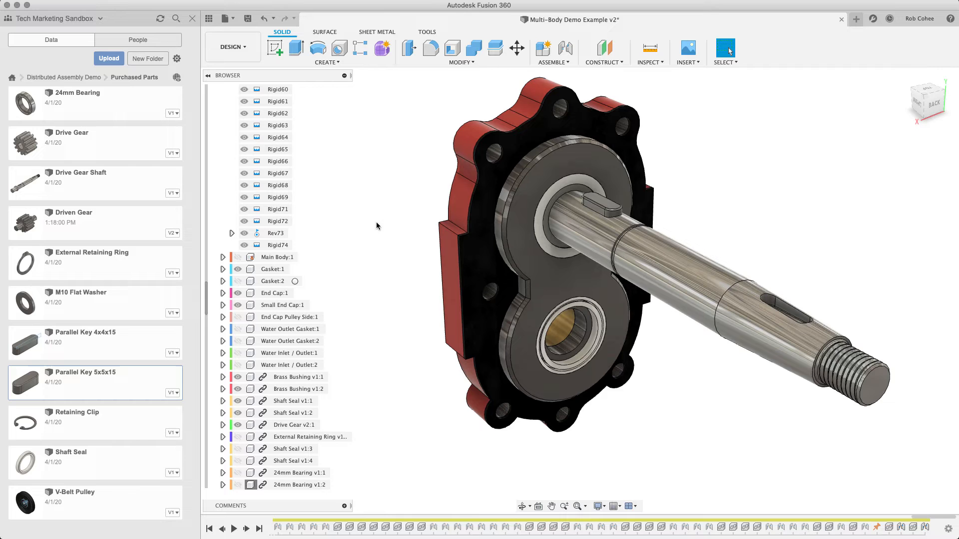
pyautogui.click(95, 142)
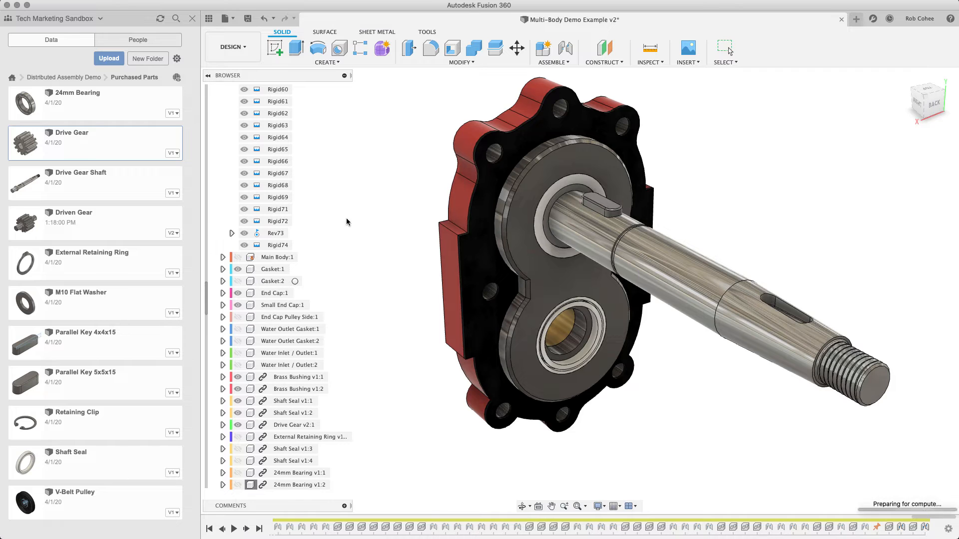
# - Insert the Drive Gear and drag it out beyond the shaft's threaded end
pyautogui.click(516, 48)
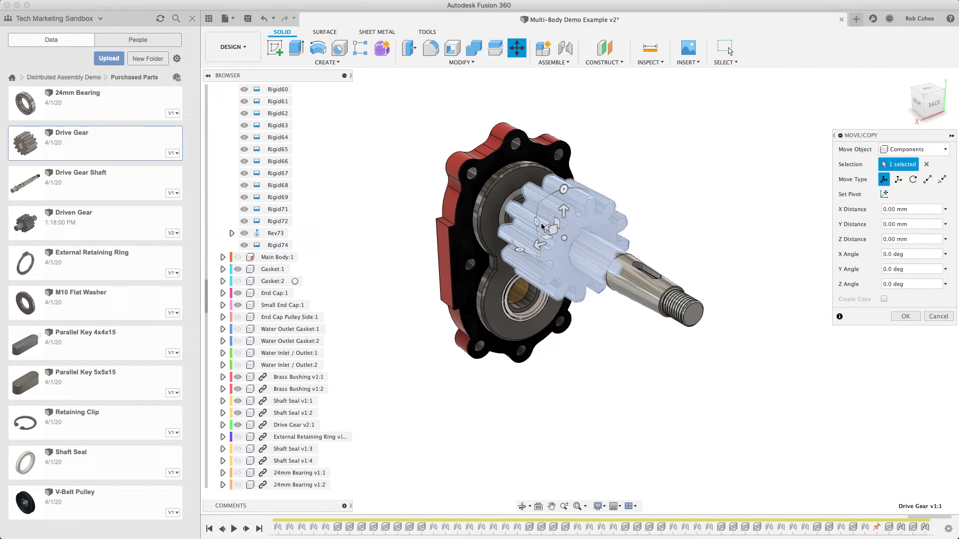
pyautogui.moveTo(545, 230); pyautogui.dragTo(752, 348)
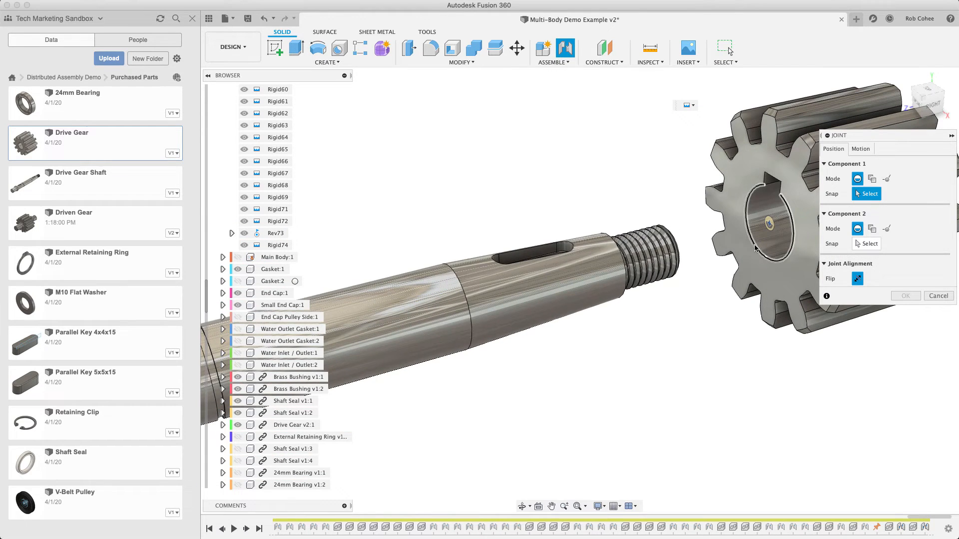
# - Snap the drive gear onto the shaft, then pick the Driven Gear from Purchased Parts
pyautogui.click(758, 238)
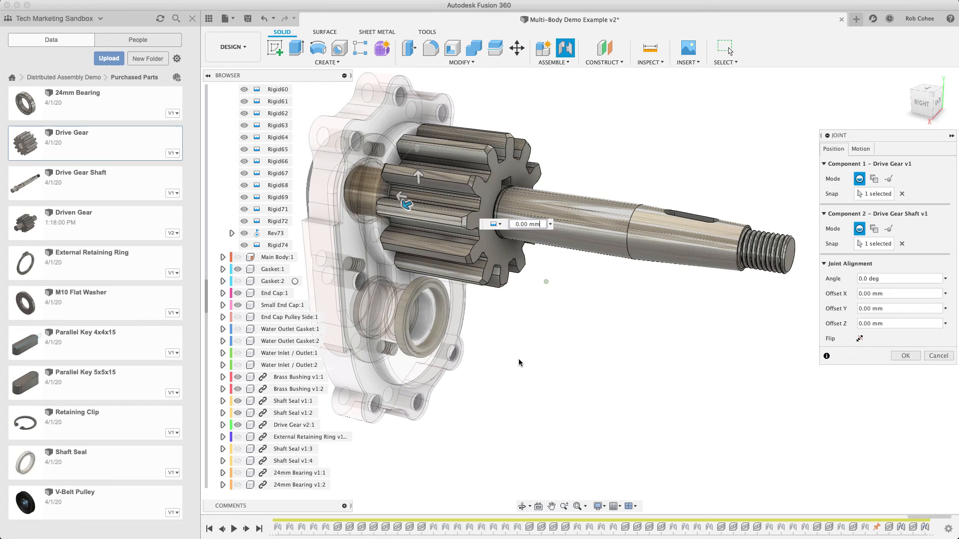
pyautogui.moveTo(402, 197)
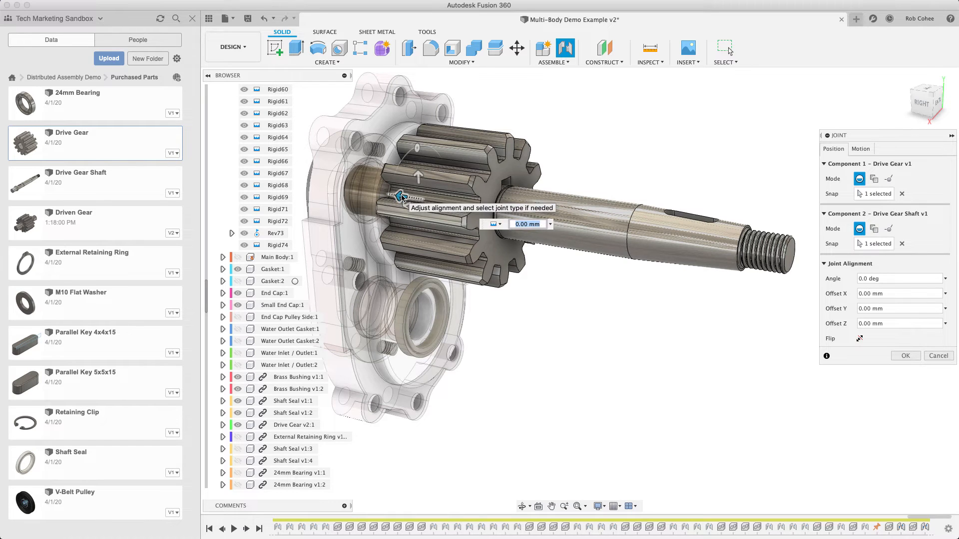
pyautogui.write('1')
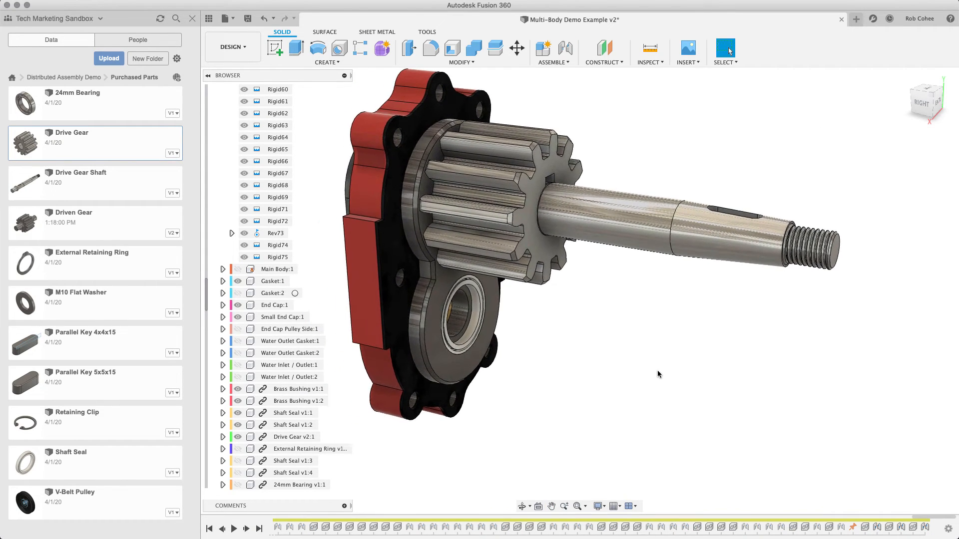
pyautogui.moveTo(658, 375); pyautogui.dragTo(638, 372)
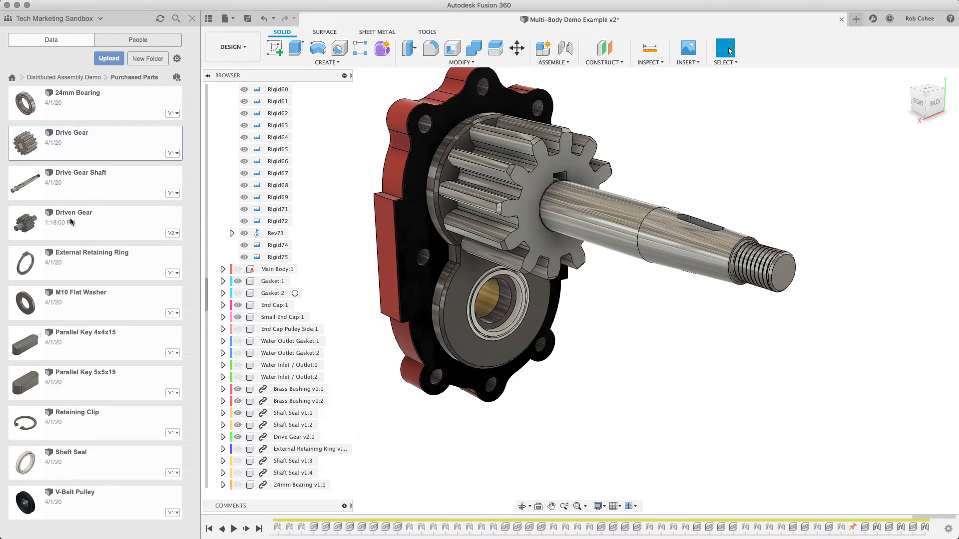
pyautogui.click(95, 222)
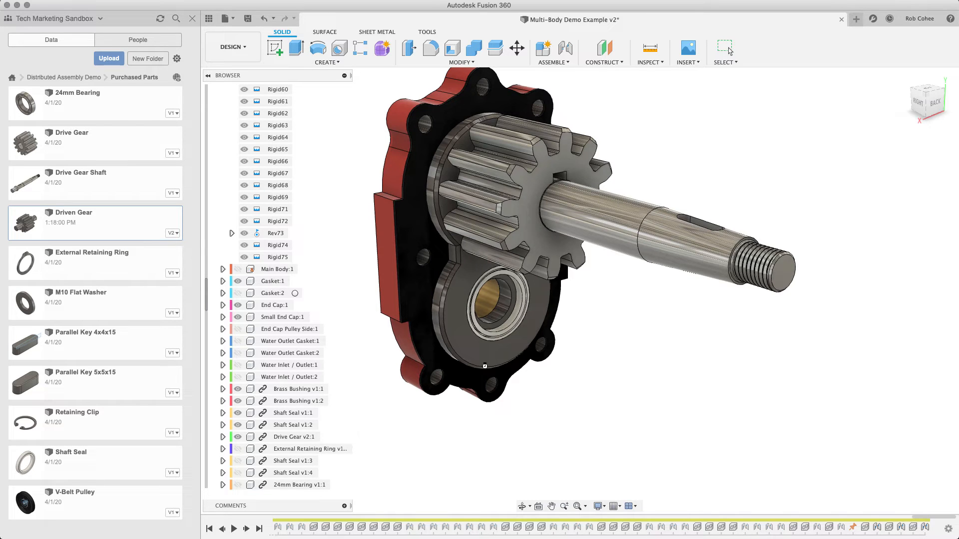
# - Insert the Driven Gear, turned 90 degrees about Y and placed below the drive gear
pyautogui.click(515, 48)
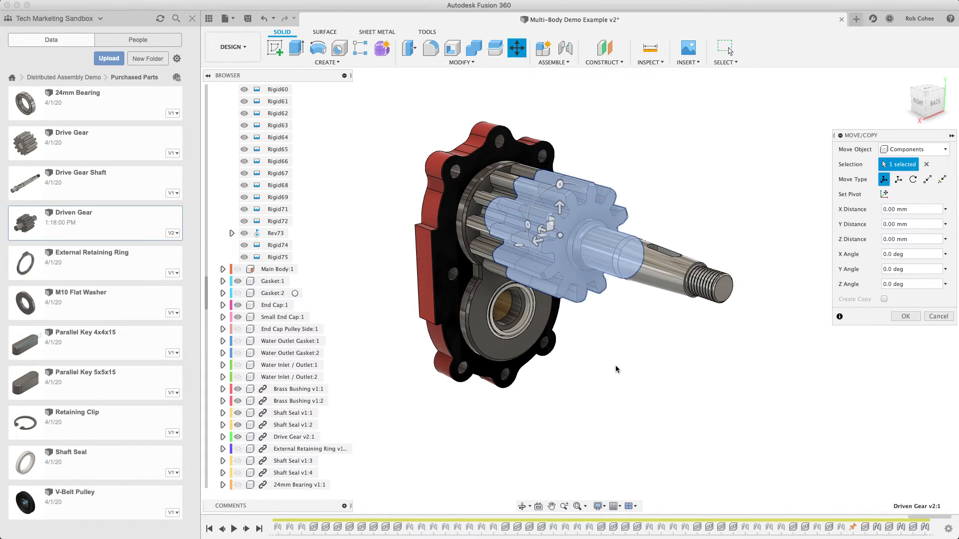
pyautogui.moveTo(548, 208); pyautogui.dragTo(560, 352)
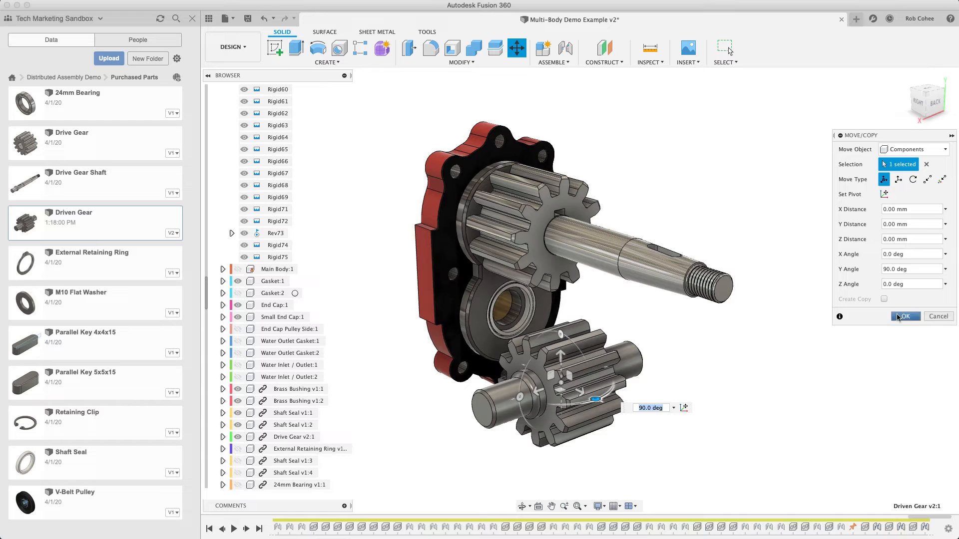
pyautogui.click(904, 317)
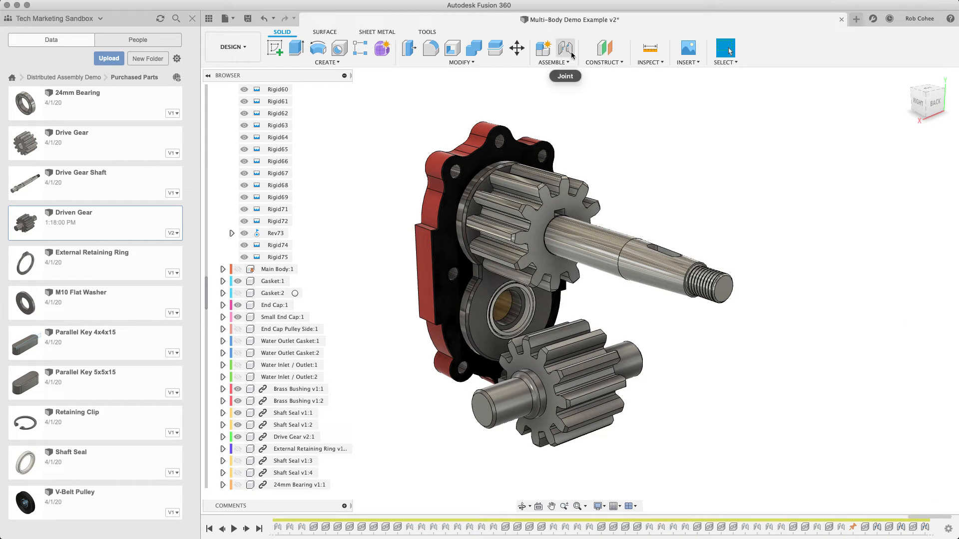
# - Join the driven gear origin to the Small End Cap origin as a Revolute joint about Z
pyautogui.click(563, 48)
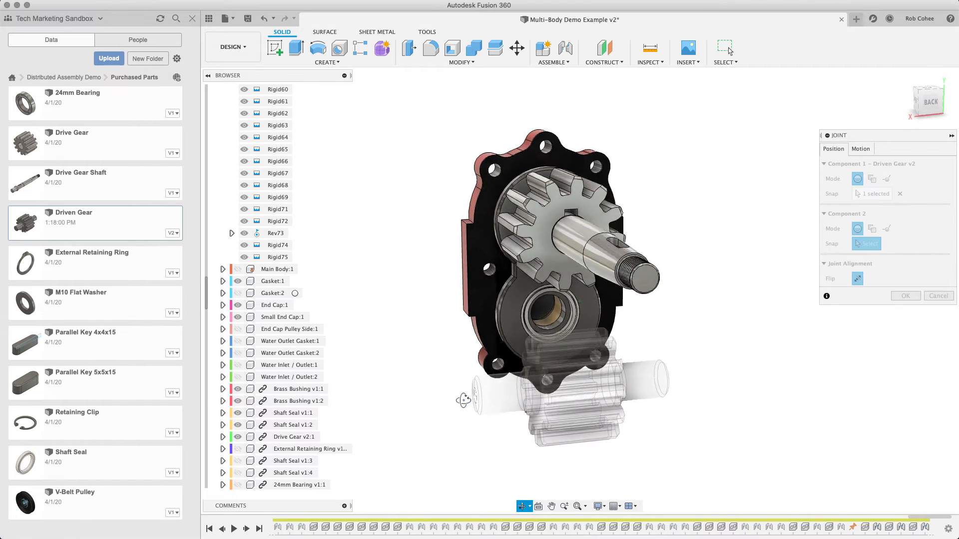
pyautogui.click(544, 306)
pyautogui.write('1')
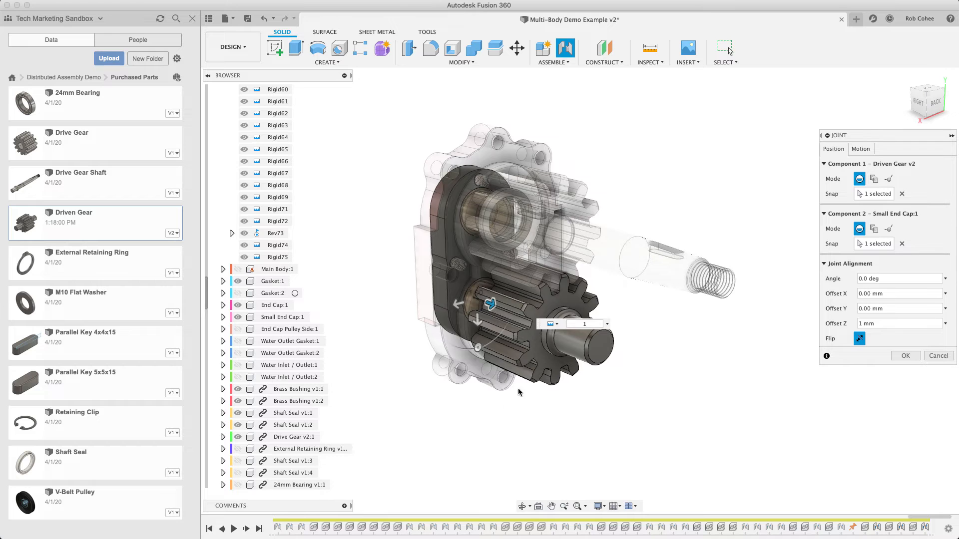
pyautogui.click(860, 148)
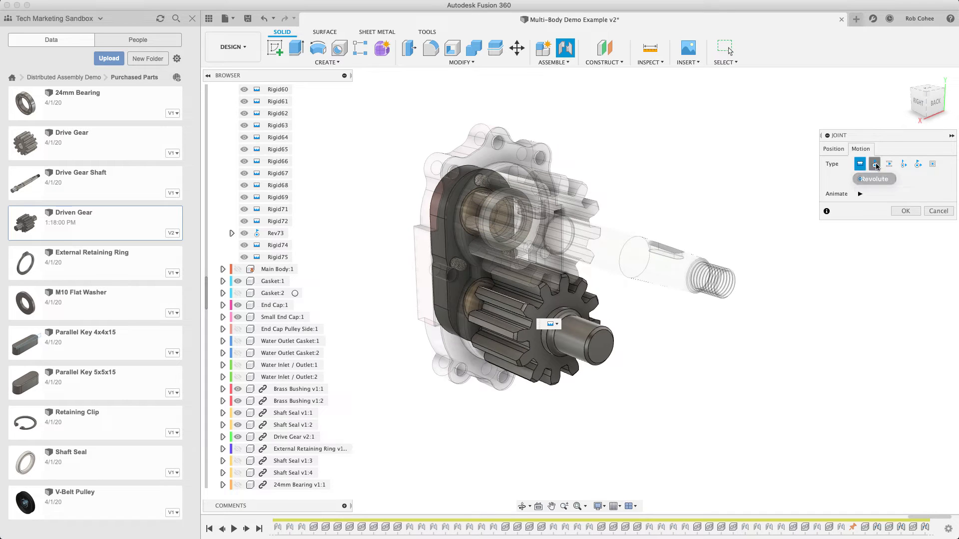
pyautogui.click(875, 163)
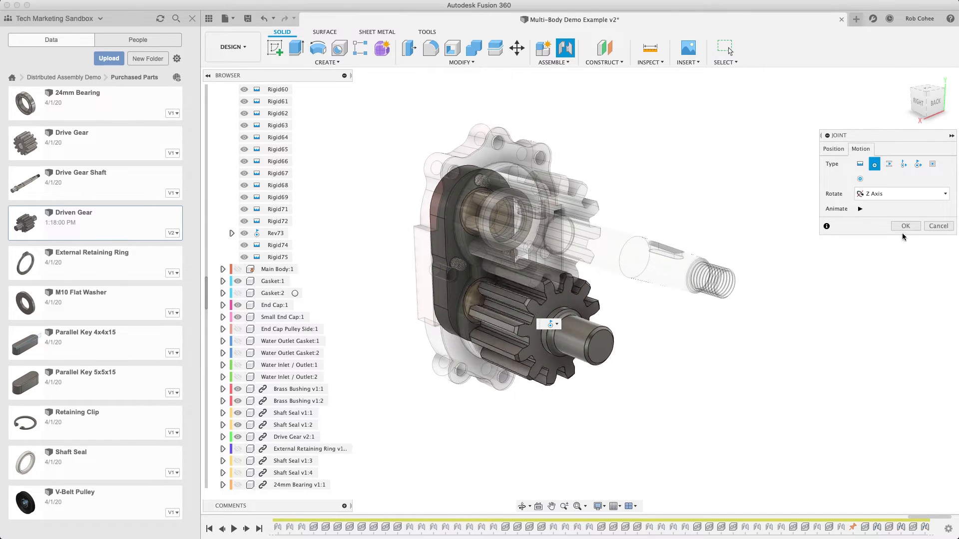
pyautogui.click(905, 226)
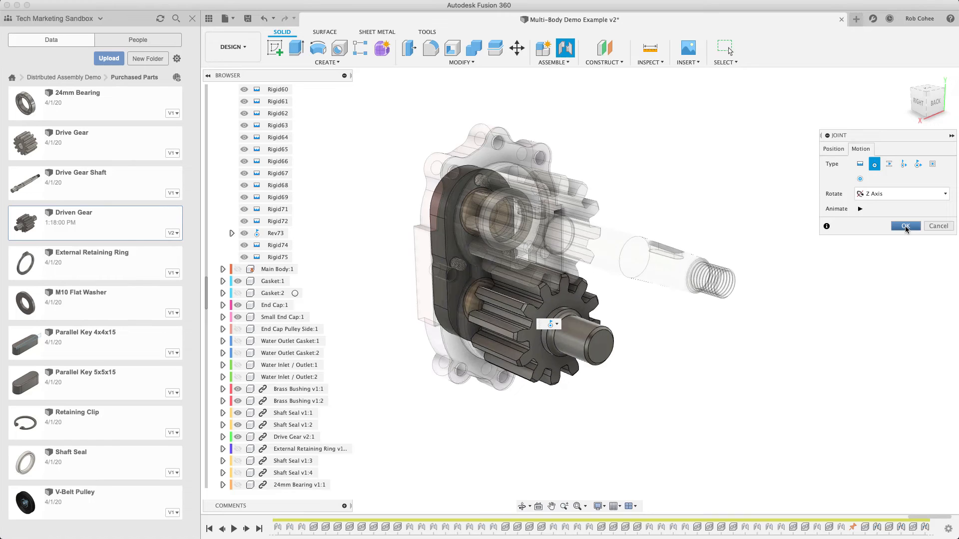
pyautogui.click(906, 226)
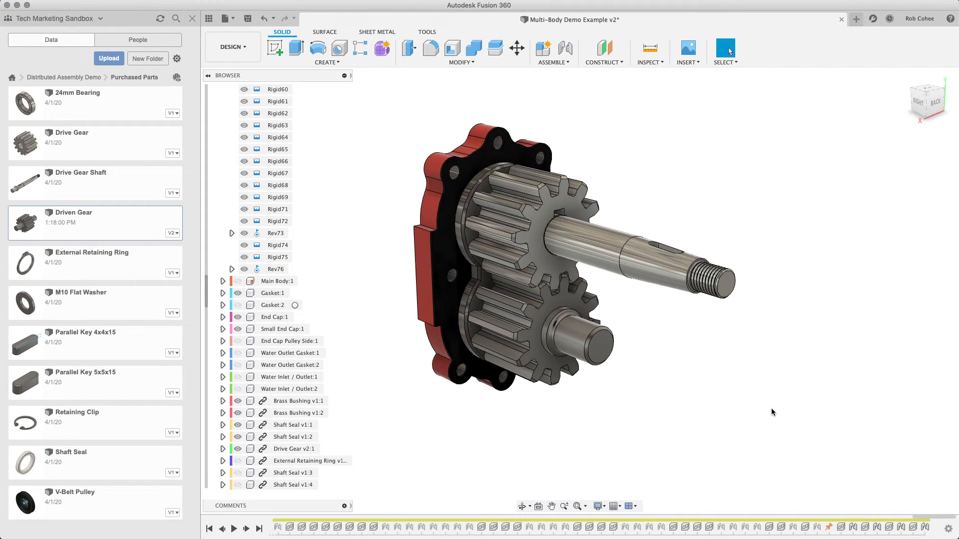
pyautogui.moveTo(561, 72)
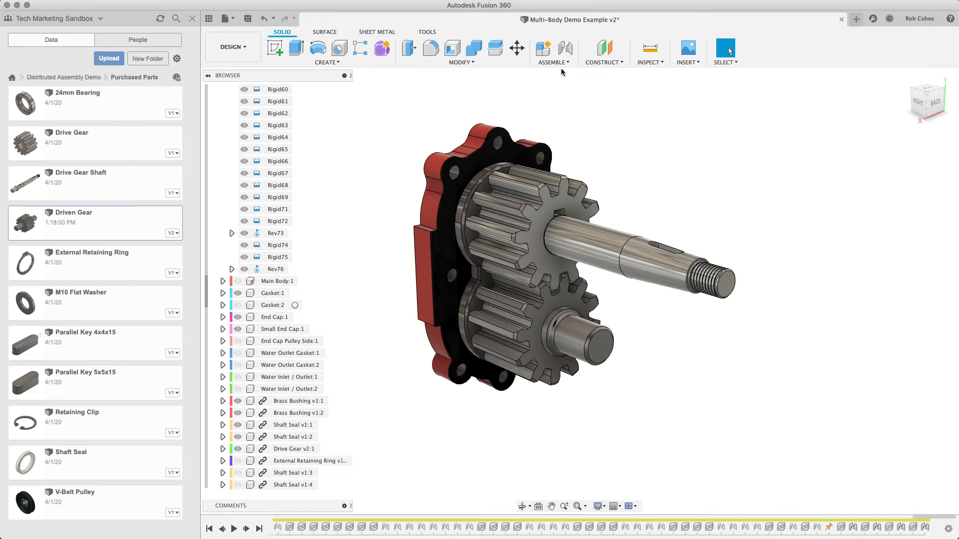
# - Create a Motion Link between Rev73 and Rev76 at 360 deg each with Reverse checked
pyautogui.click(552, 53)
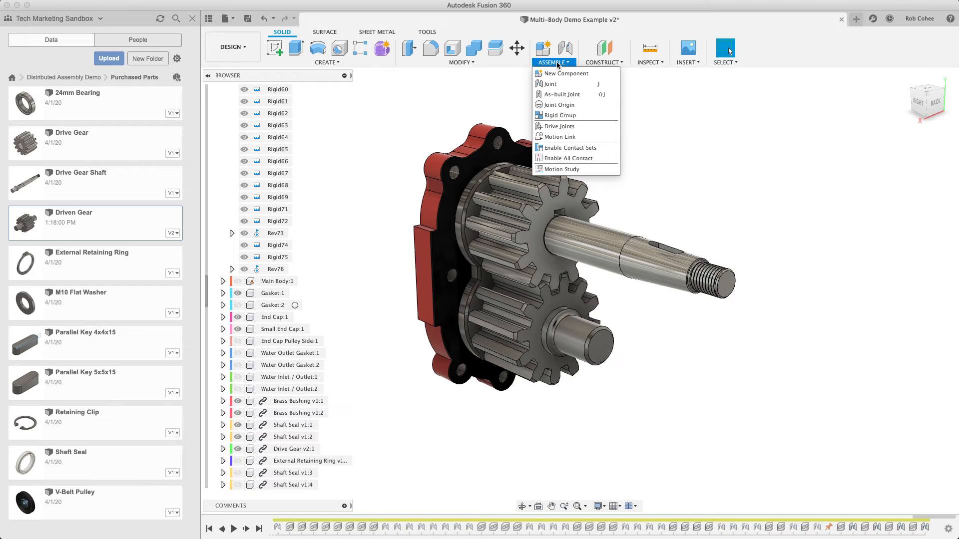
pyautogui.moveTo(558, 137)
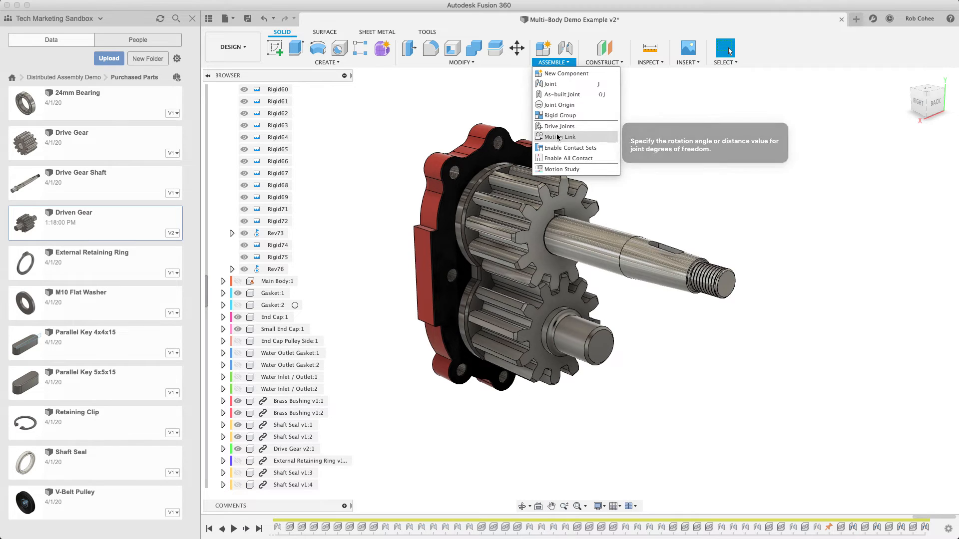
pyautogui.click(557, 137)
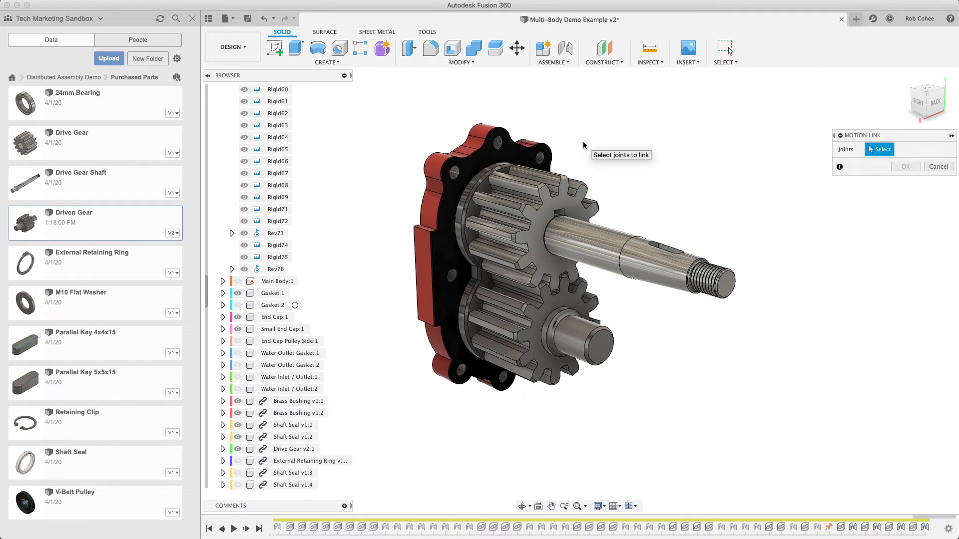
pyautogui.click(276, 233)
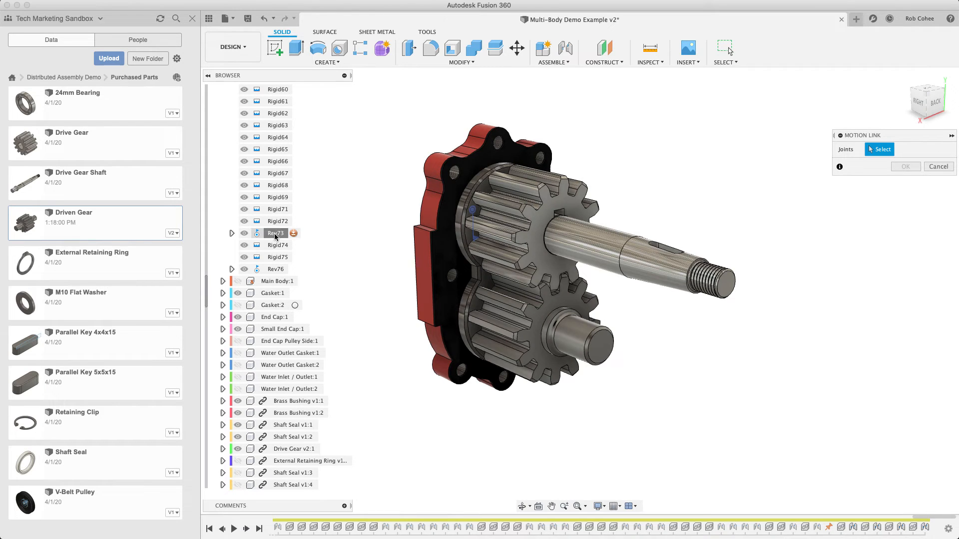
pyautogui.click(275, 233)
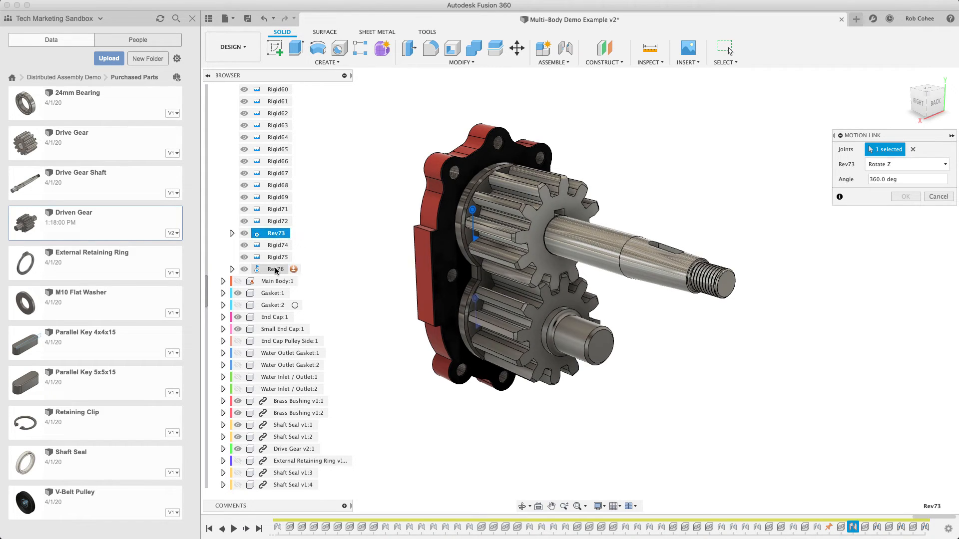
pyautogui.click(277, 269)
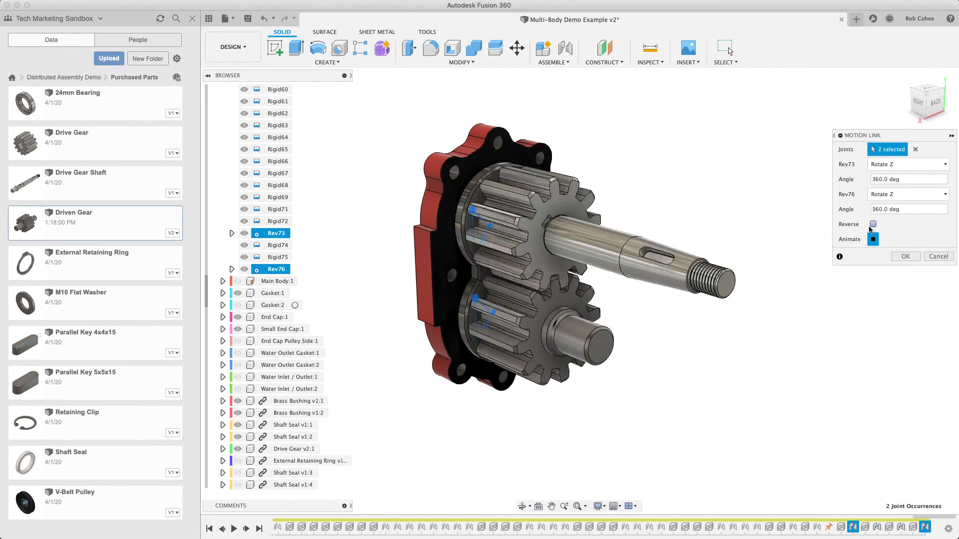
pyautogui.click(873, 224)
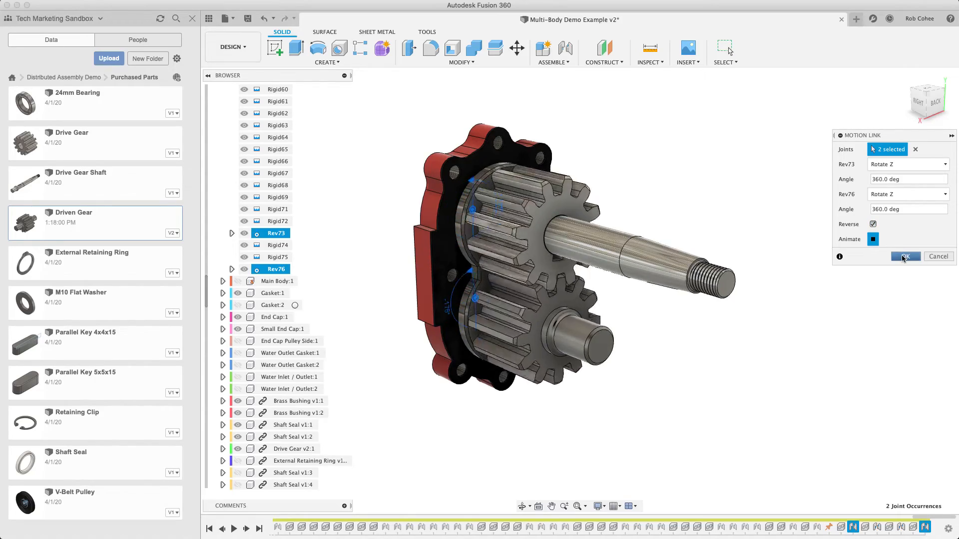
pyautogui.click(905, 257)
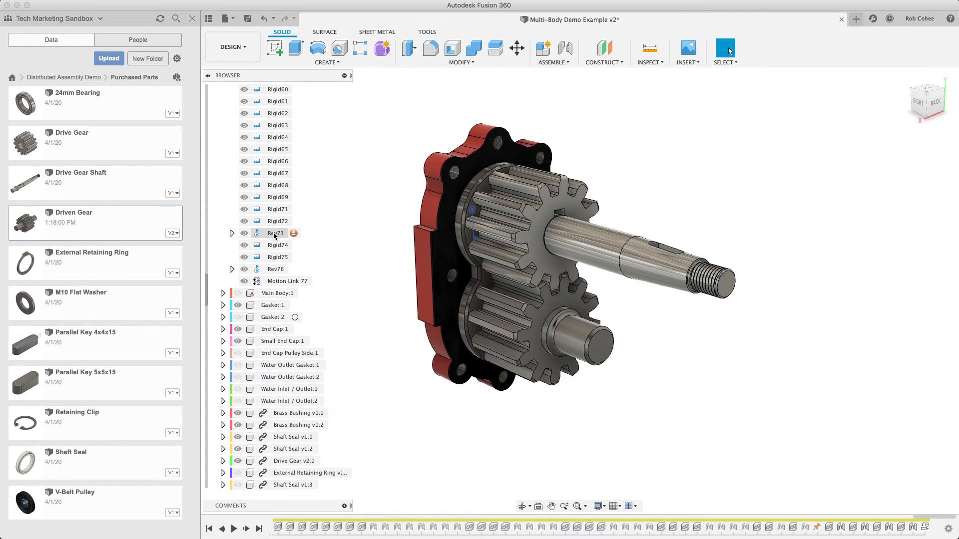
# - Animate the model from Rev73 to watch the gears turn, then hide the Main Body
pyautogui.rightClick(277, 233)
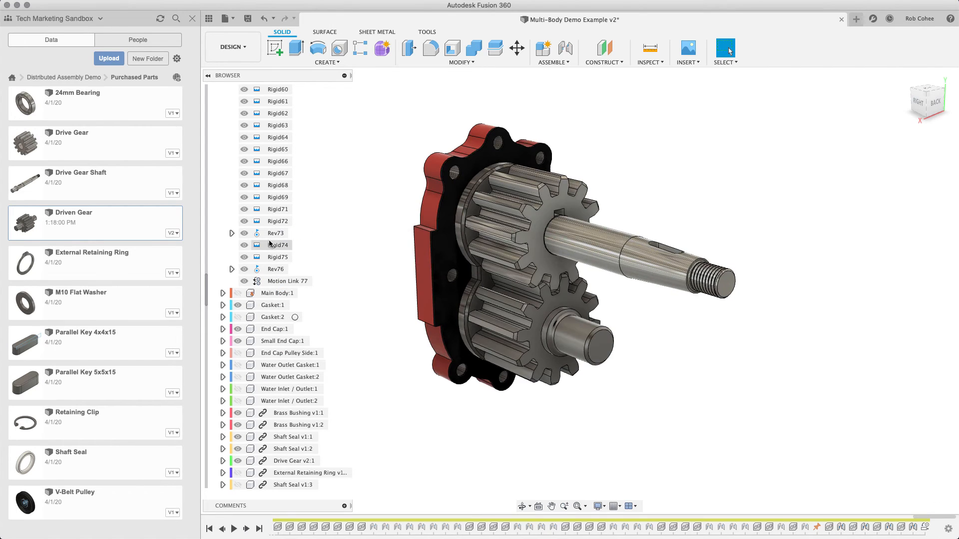
pyautogui.rightClick(277, 233)
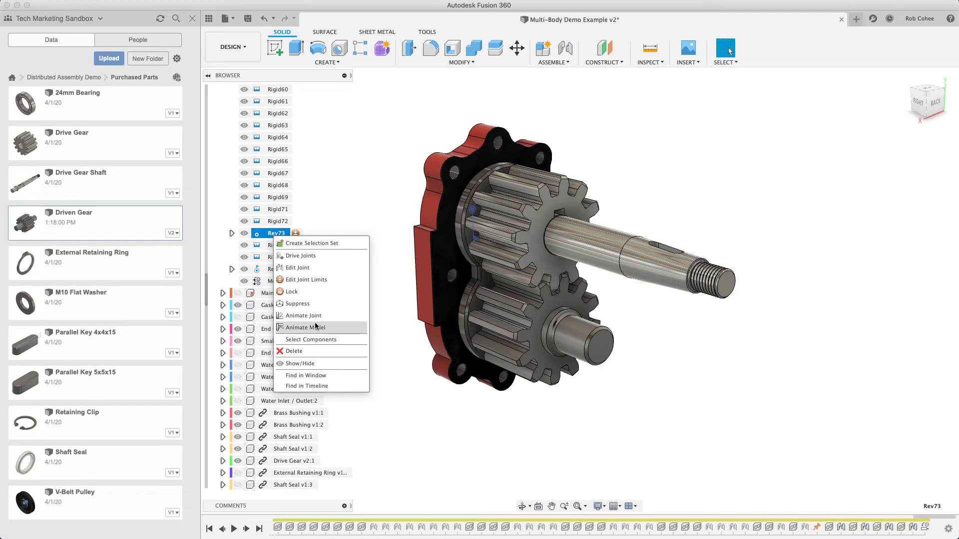
pyautogui.click(302, 328)
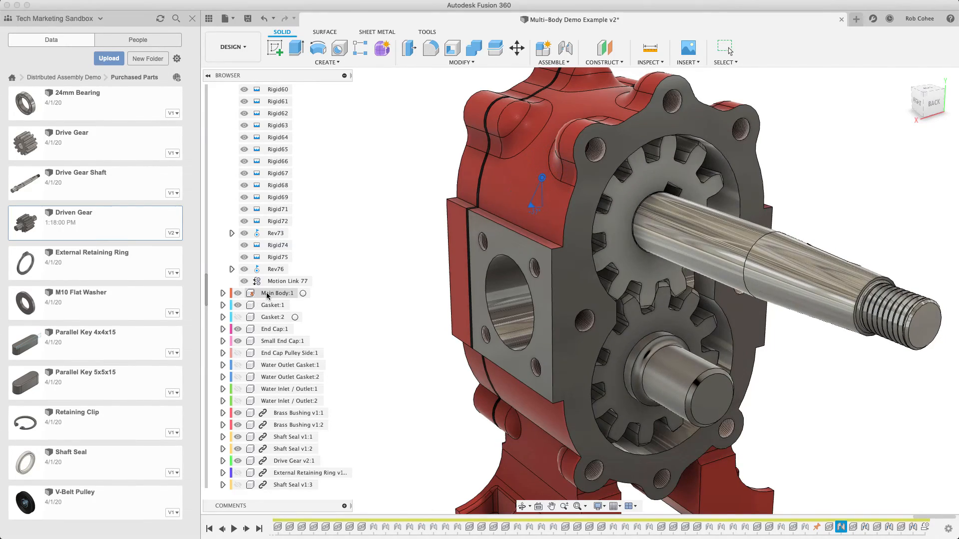
pyautogui.click(244, 293)
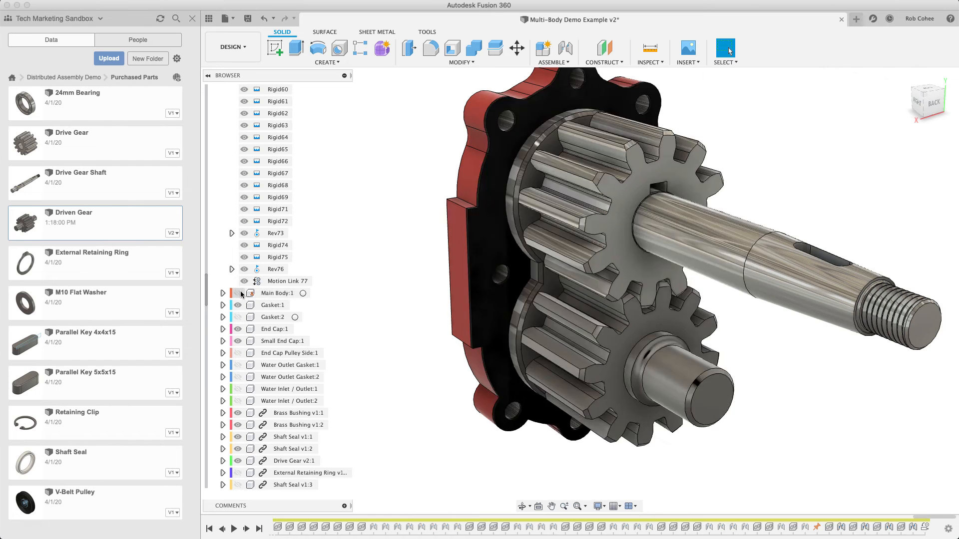
# - Set Main Body opacity to 30% and animate the model from Rev73 so the gears show through it
pyautogui.rightClick(276, 293)
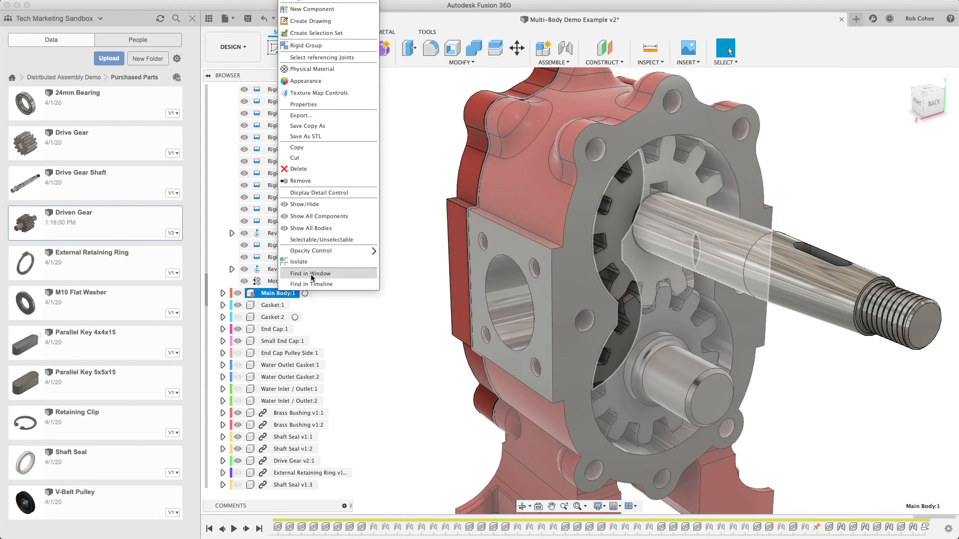
pyautogui.moveTo(311, 250)
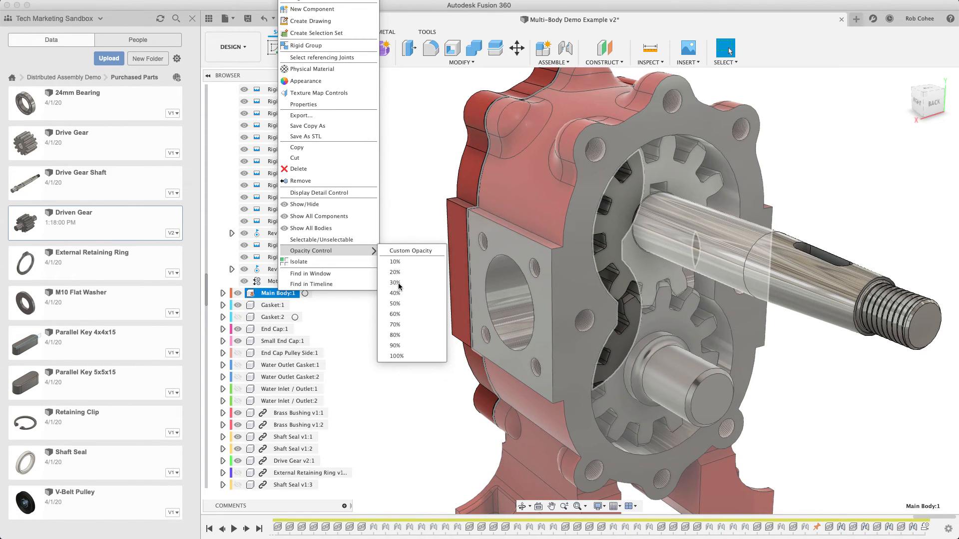
pyautogui.click(395, 283)
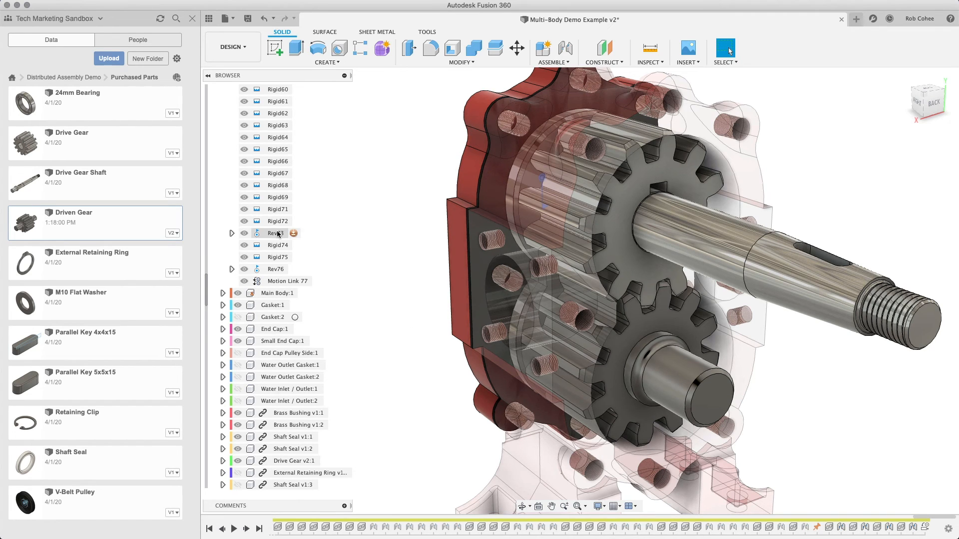
pyautogui.rightClick(277, 233)
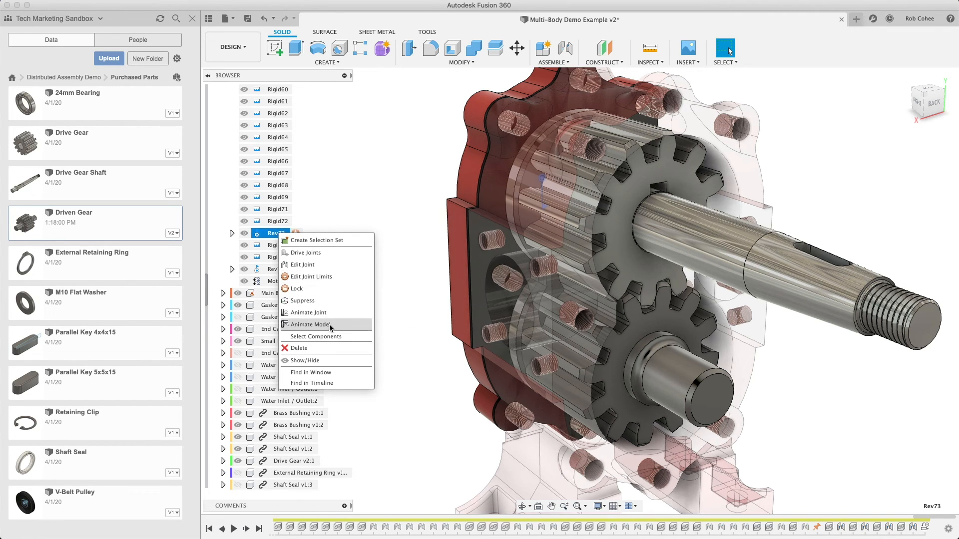
pyautogui.click(308, 325)
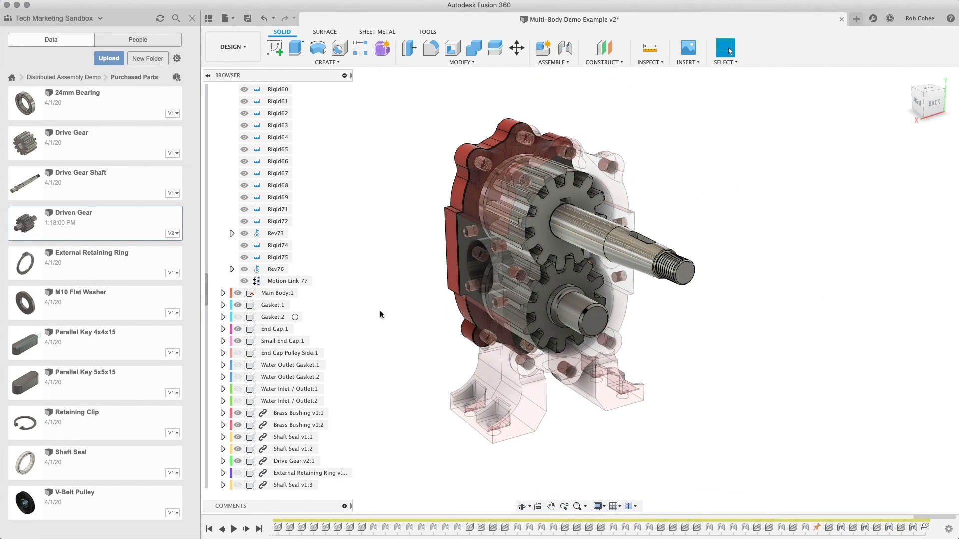
pyautogui.rightClick(275, 293)
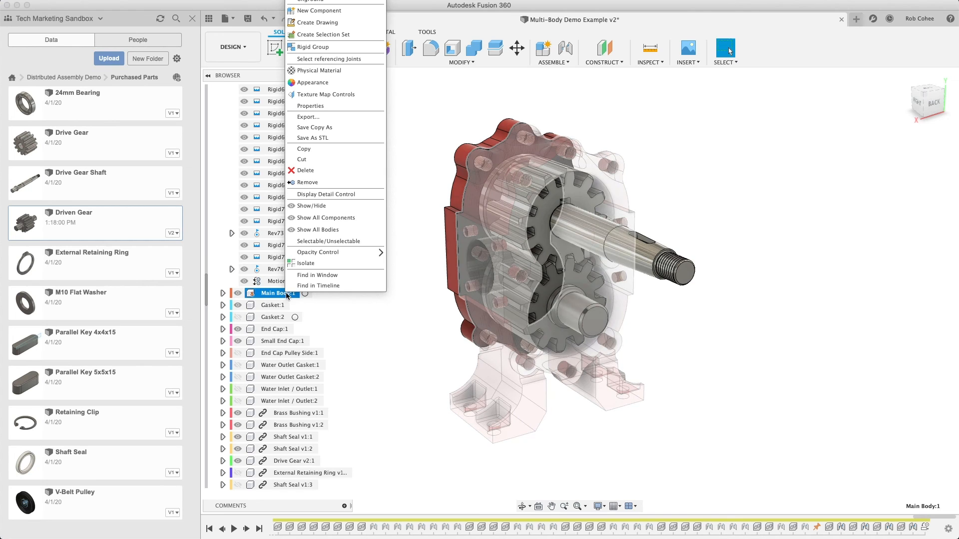
pyautogui.moveTo(317, 252)
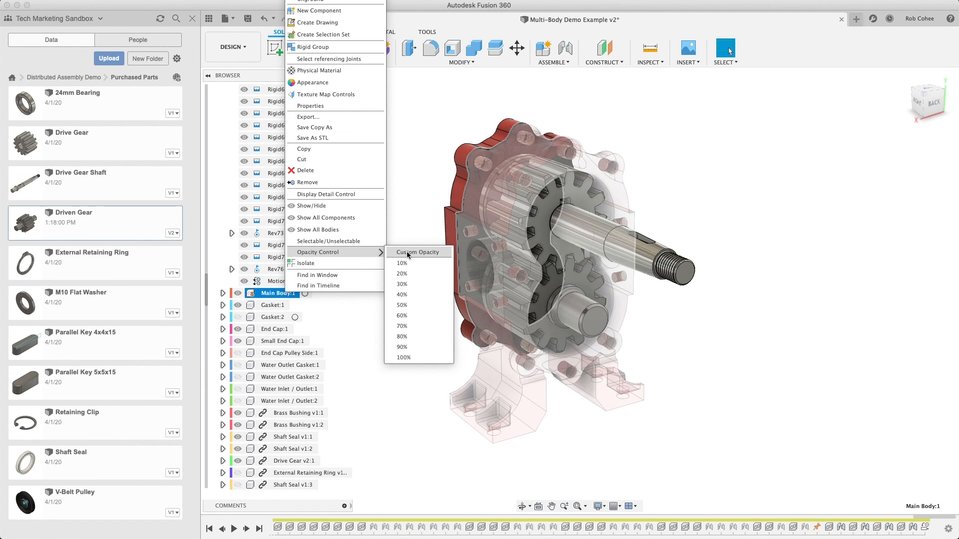